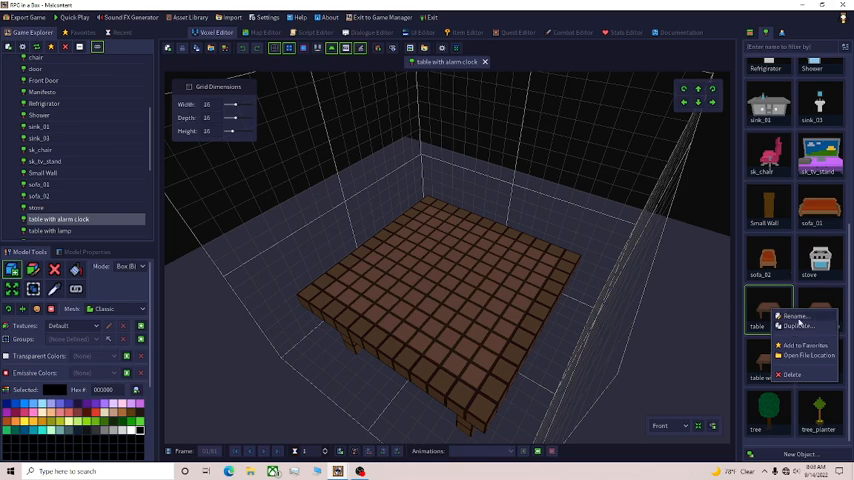
{"action": "mouse_move", "coordinate": [800, 327]}
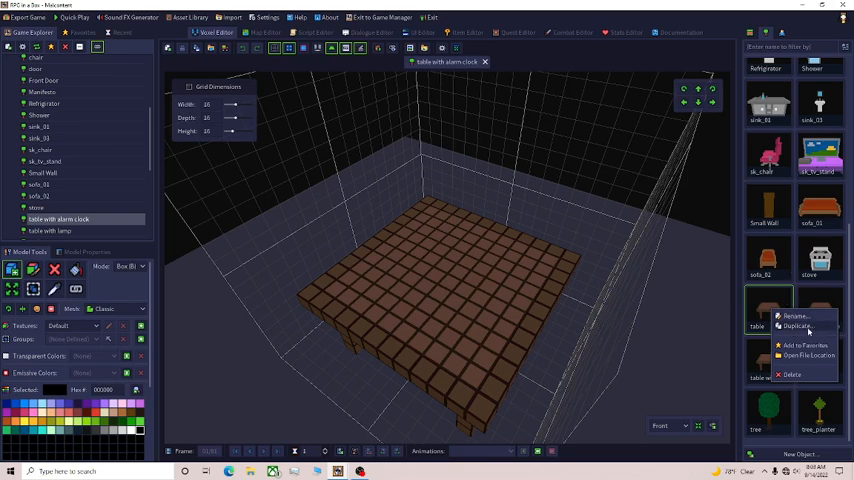
{"action": "mouse_move", "coordinate": [440, 225]}
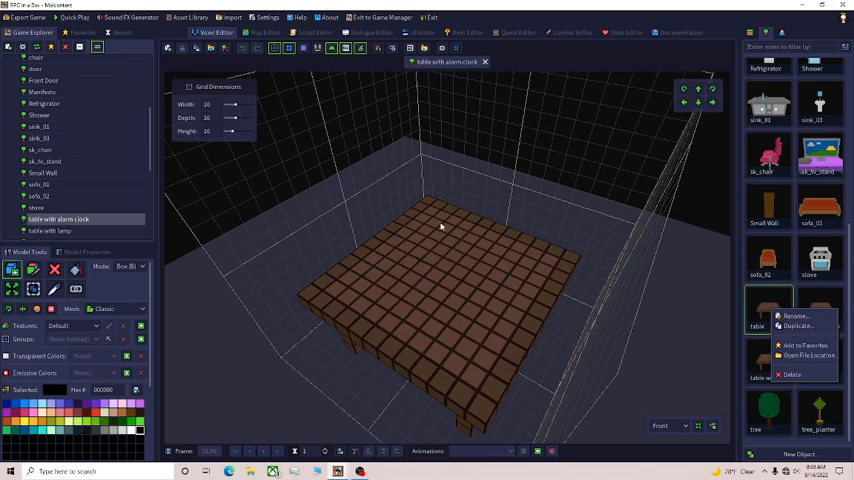
{"action": "mouse_move", "coordinate": [446, 226]}
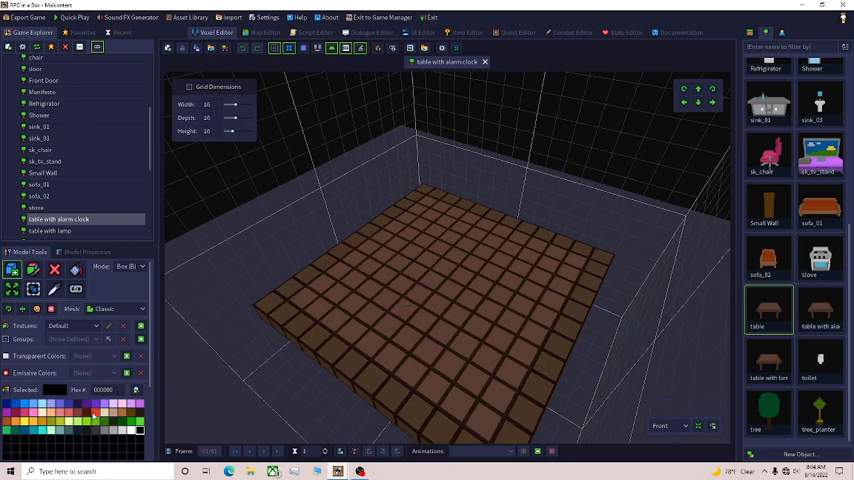
Pick a colour from the palette for the clock voxels.
{"action": "left_click", "coordinate": [385, 278]}
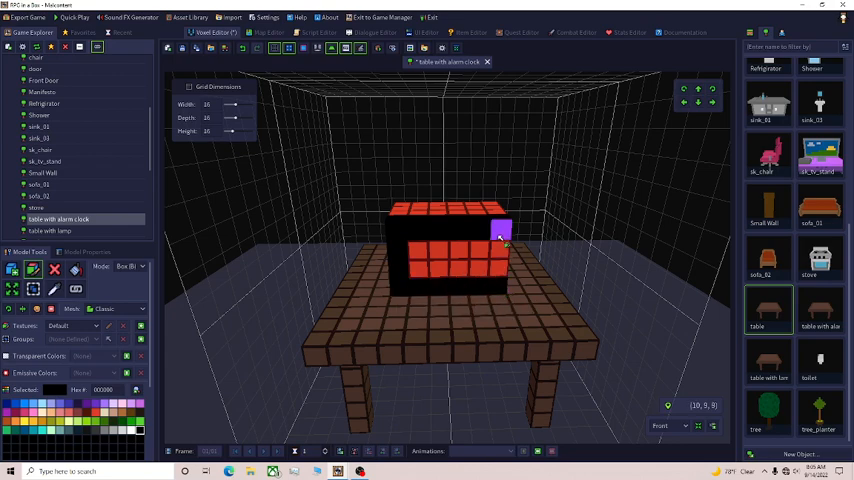
{"action": "left_click_drag", "start_coordinate": [500, 240], "coordinate": [460, 270]}
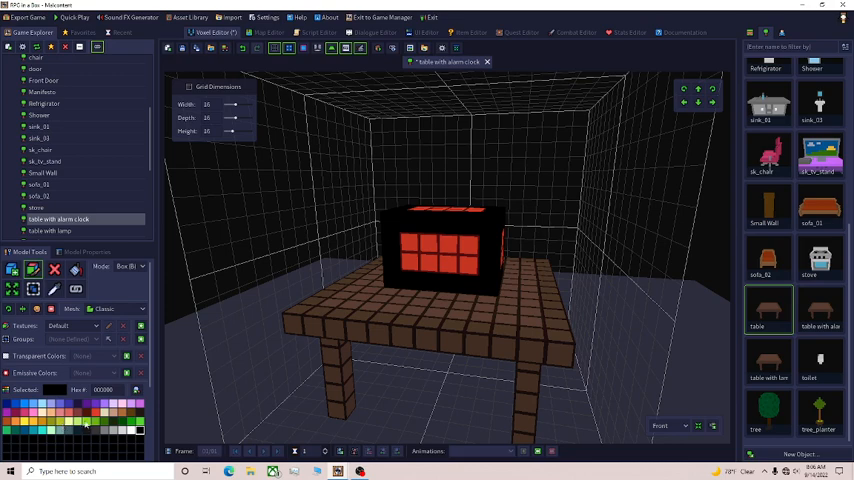
Choose a green palette swatch for repainting the clock face.
{"action": "left_click", "coordinate": [410, 245]}
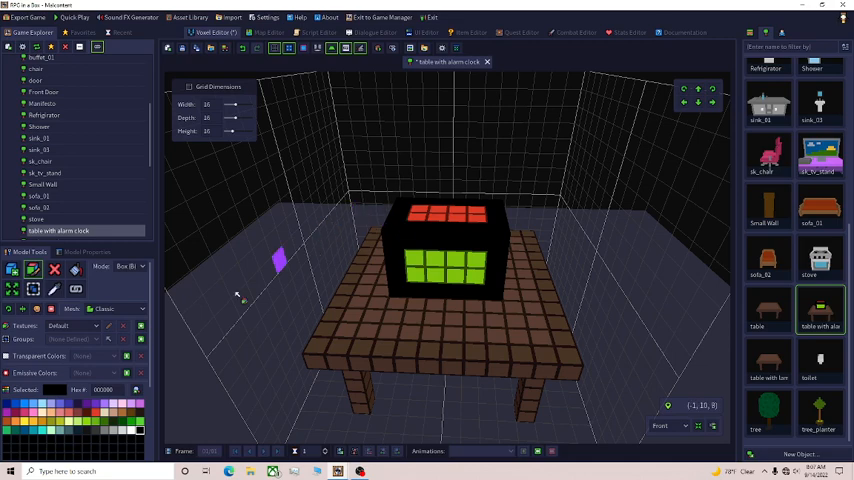
Add black voxels behind the clock and carve them into a stepped diagonal shape.
{"action": "left_click_drag", "start_coordinate": [280, 260], "coordinate": [392, 220]}
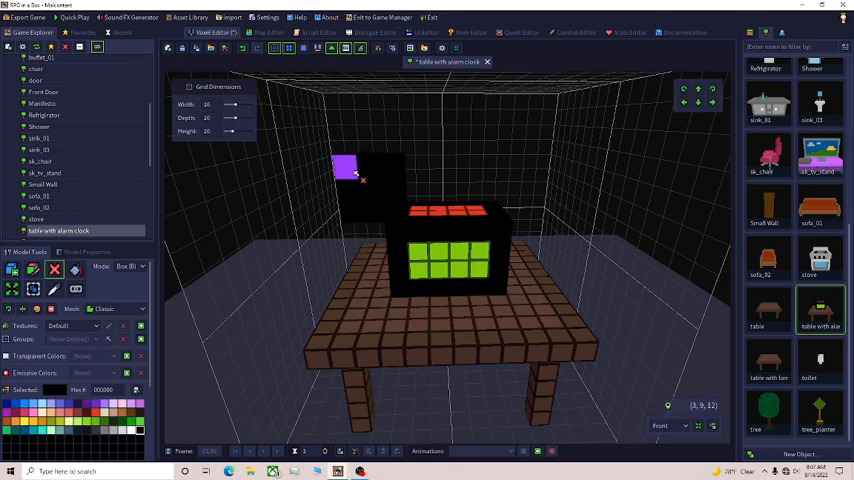
{"action": "left_click_drag", "start_coordinate": [345, 167], "coordinate": [370, 211]}
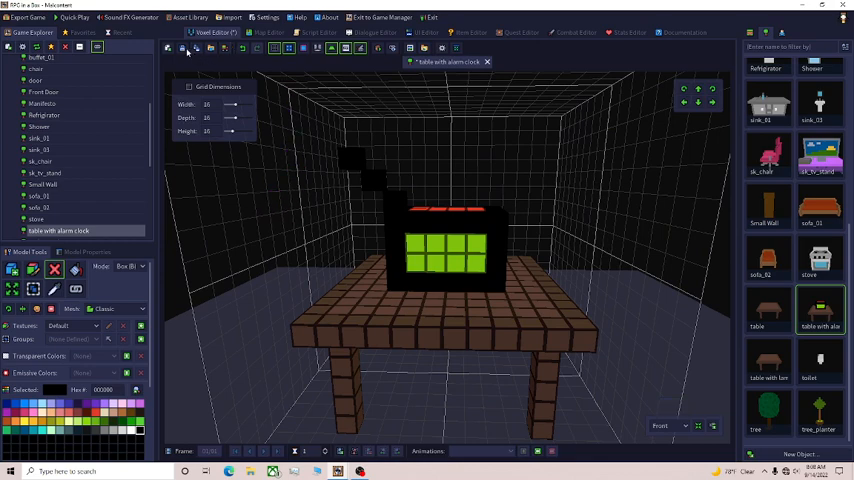
Save the table with alarm clock model and close its tab.
{"action": "left_click", "coordinate": [263, 32]}
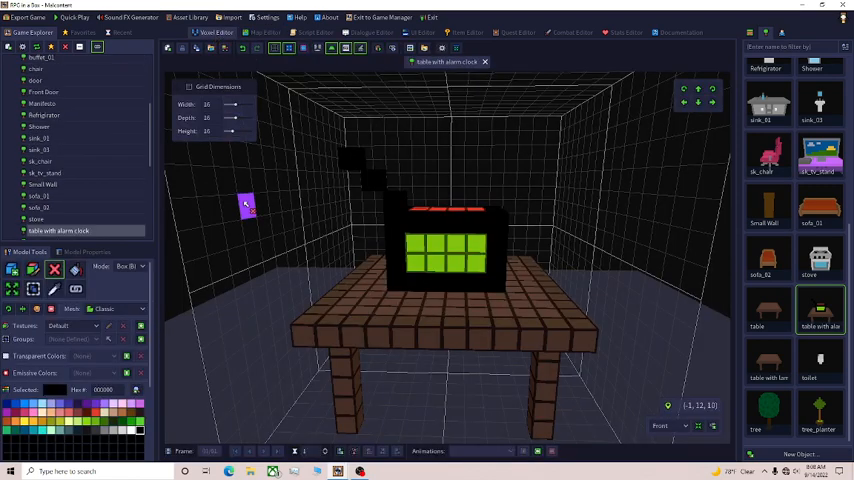
{"action": "left_click_drag", "start_coordinate": [245, 205], "coordinate": [228, 318]}
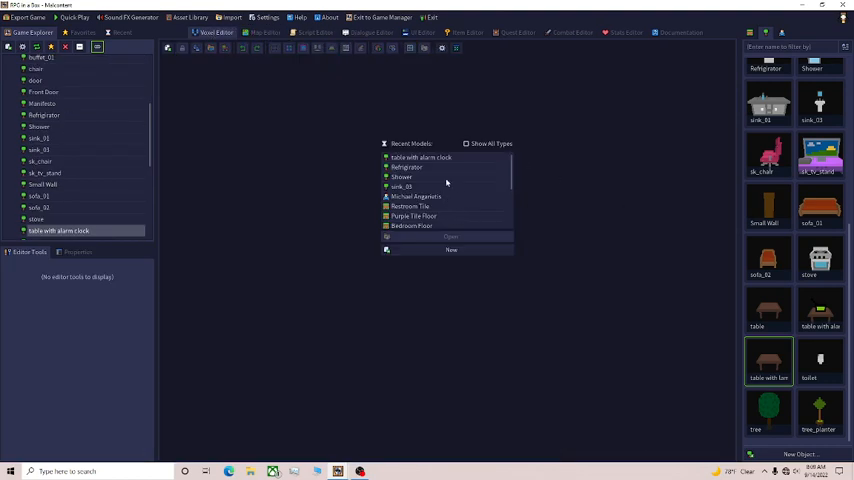
Build a white lamp stem with a yellow shade on the table model.
{"action": "scroll", "scroll_direction": "down", "scroll_amount": 3}
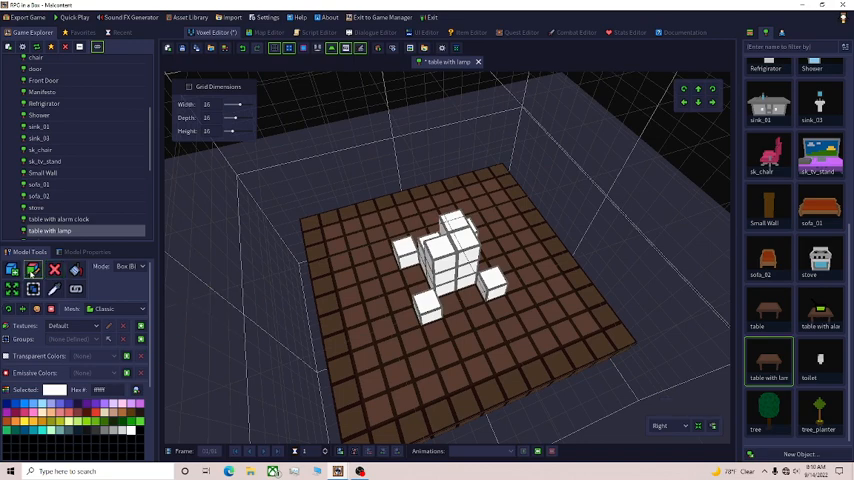
{"action": "left_click", "coordinate": [455, 225]}
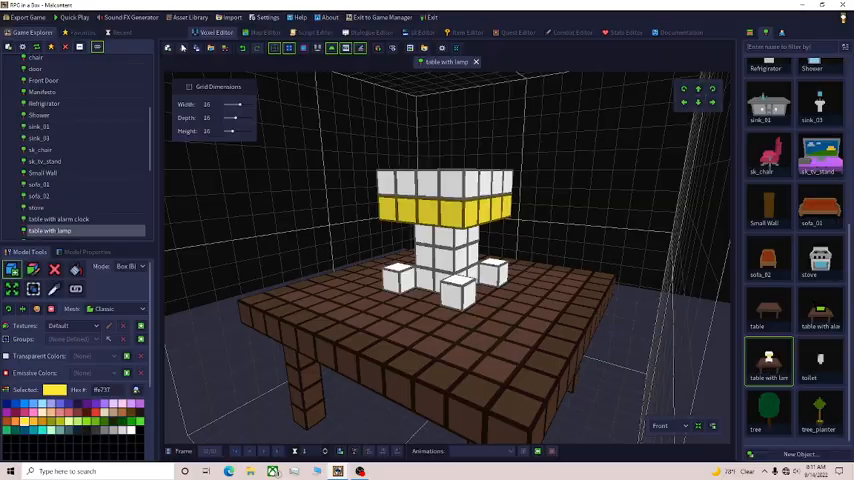
{"action": "left_click", "coordinate": [263, 32]}
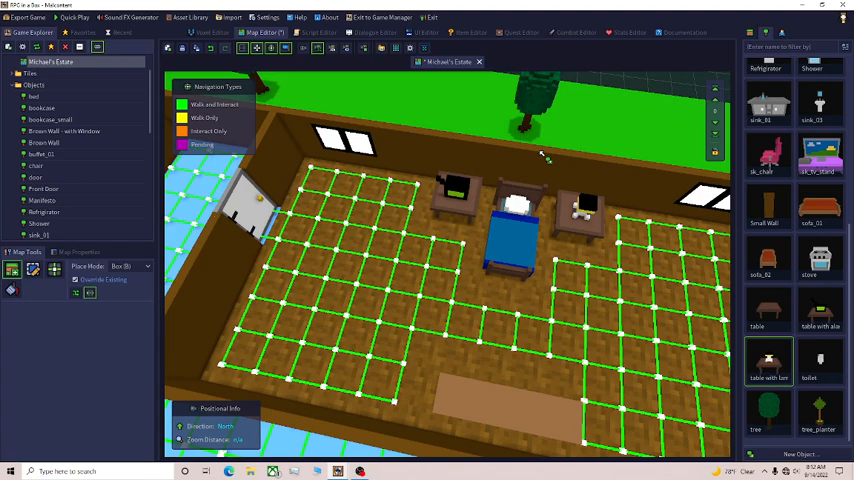
{"action": "mouse_move", "coordinate": [465, 160]}
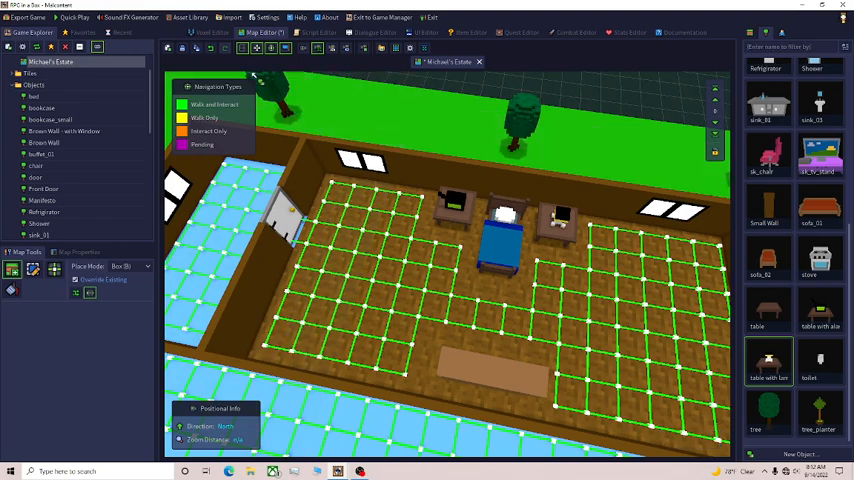
{"action": "mouse_move", "coordinate": [387, 159]}
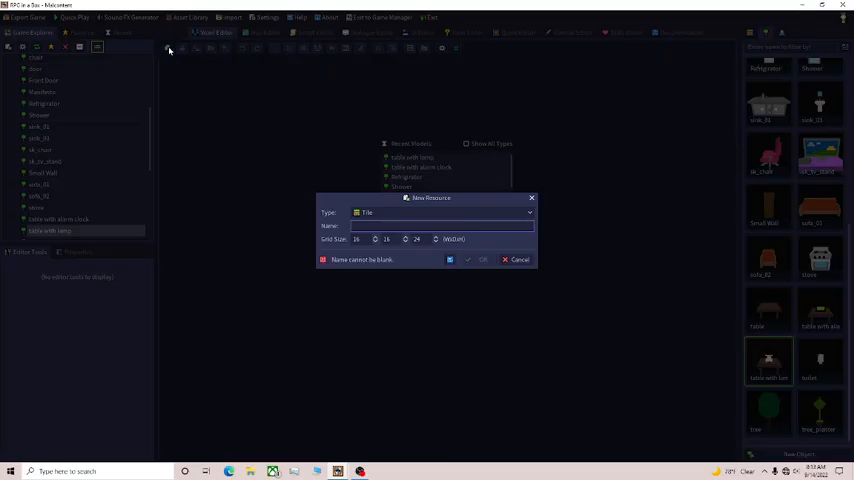
Create an Object resource named 'computer with desk'.
{"action": "left_click", "coordinate": [440, 212]}
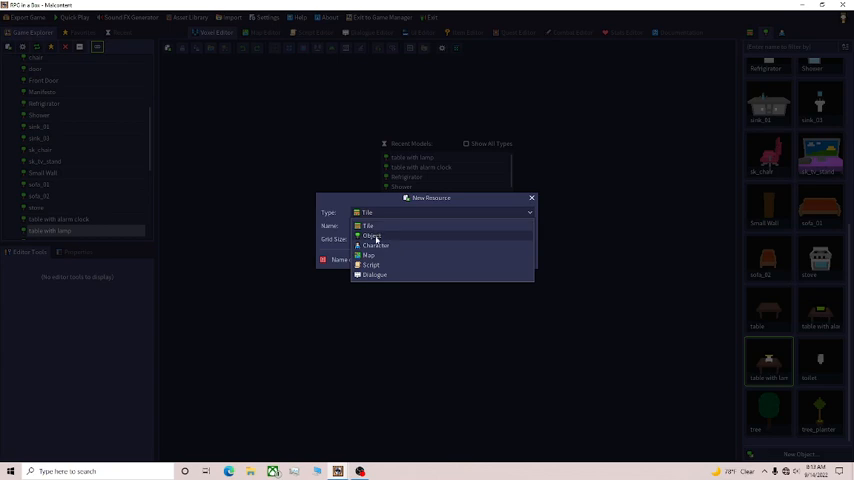
{"action": "left_click", "coordinate": [371, 235]}
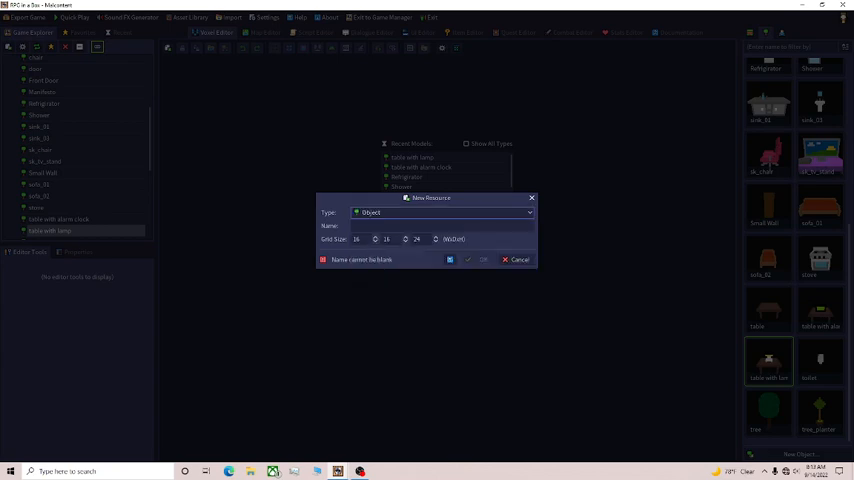
{"action": "type", "text": "d"}
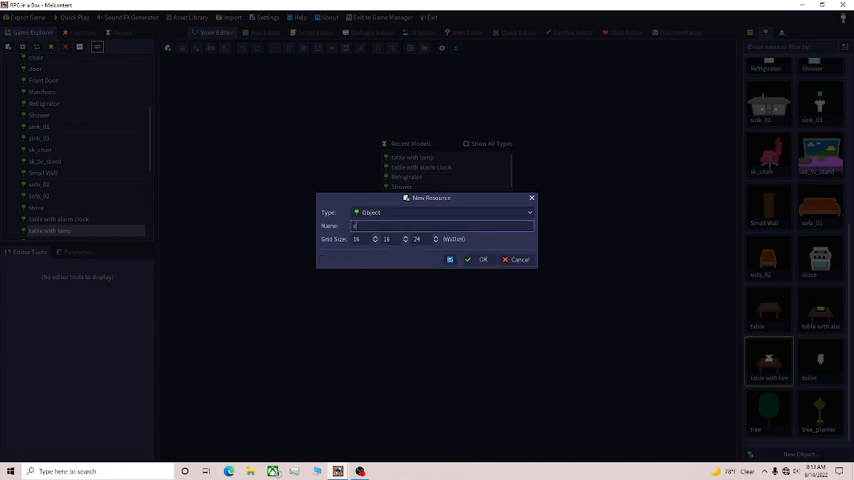
{"action": "type", "text": "computer with"}
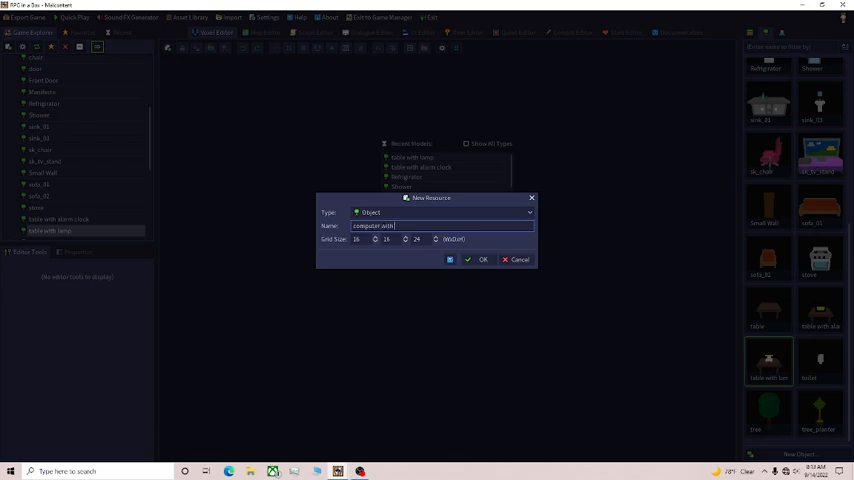
{"action": "type", "text": "desk"}
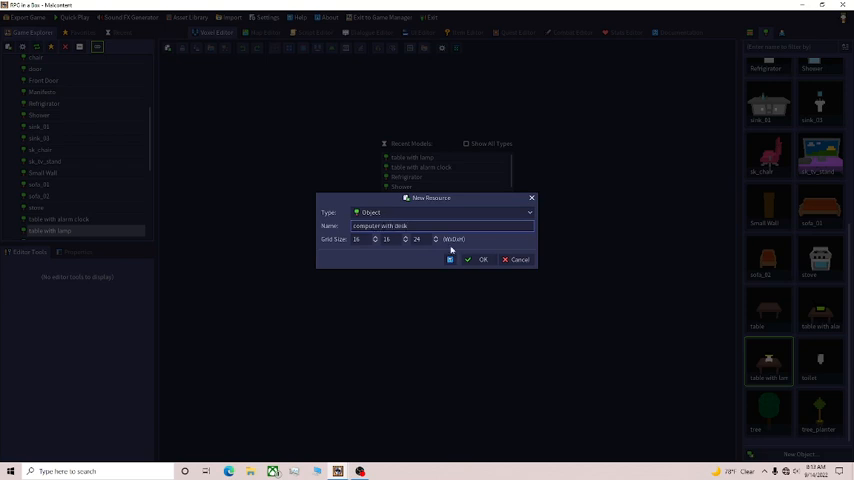
{"action": "left_click", "coordinate": [483, 260]}
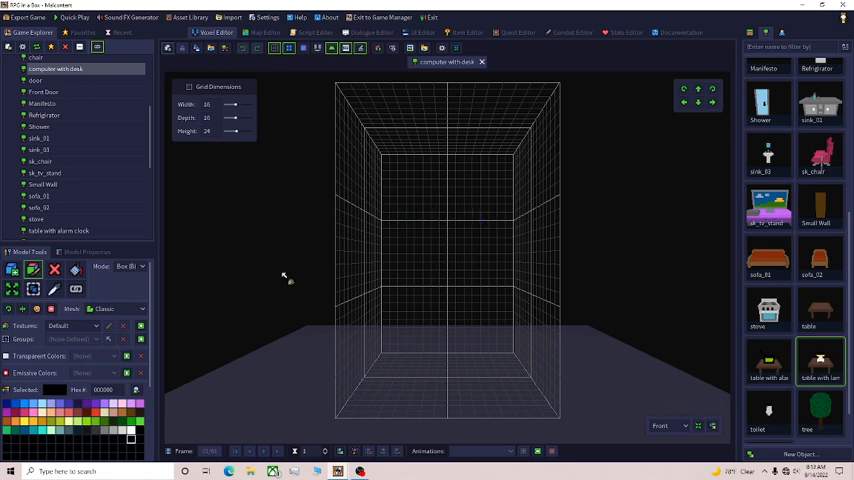
{"action": "mouse_move", "coordinate": [287, 273]}
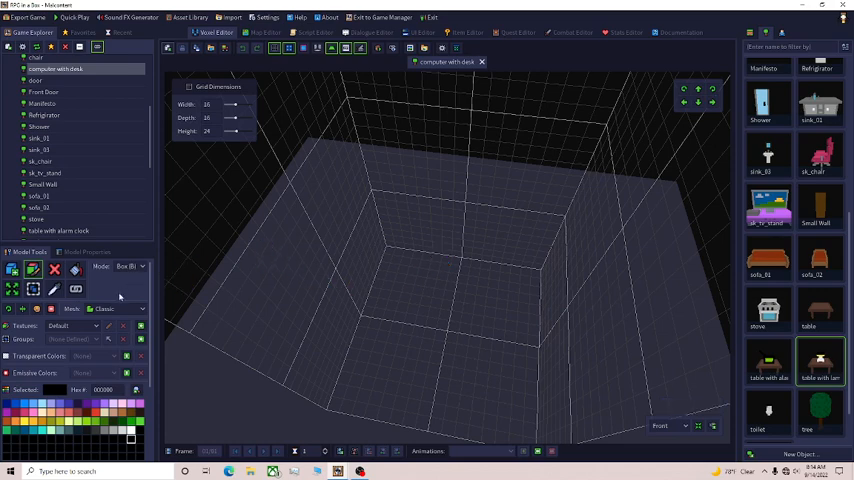
Open the computer with desk model as a 16×16×24 voxel grid.
{"action": "left_click", "coordinate": [388, 260]}
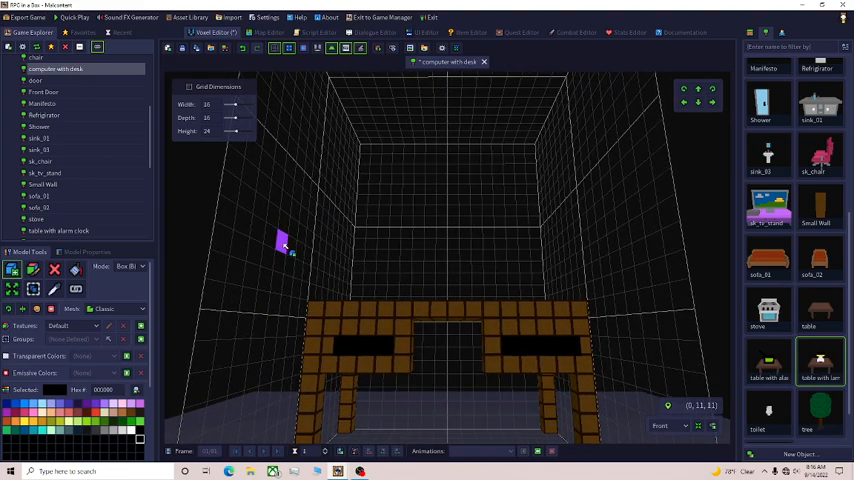
Box-draw the brown desk top, legs and black drawer openings.
{"action": "left_click_drag", "start_coordinate": [283, 240], "coordinate": [562, 327]}
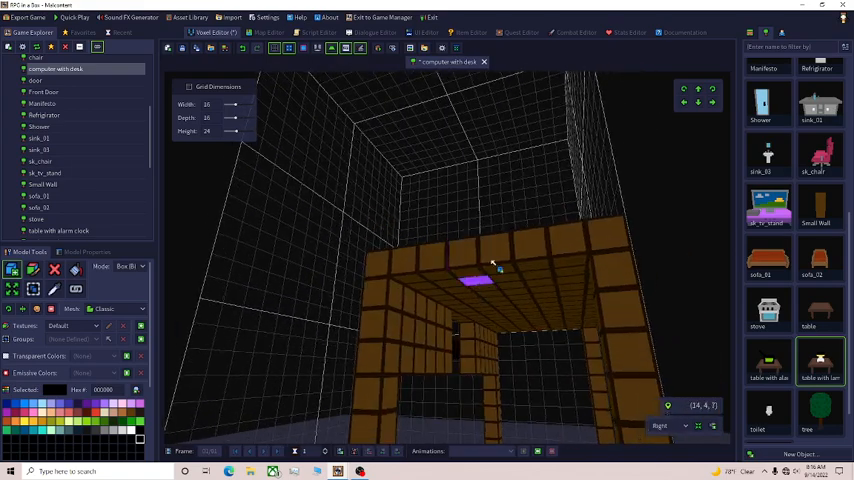
Rotate beneath the desk and fill the underside and inner legs with brown voxels.
{"action": "left_click_drag", "start_coordinate": [490, 260], "coordinate": [270, 270]}
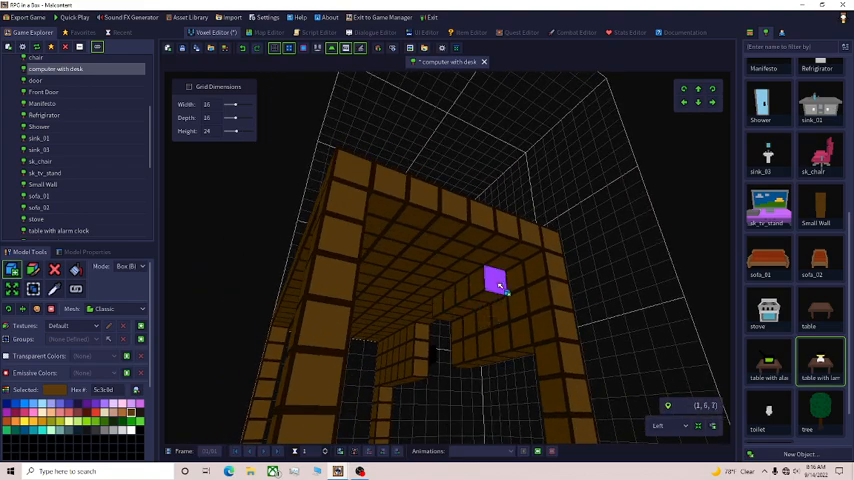
{"action": "left_click_drag", "start_coordinate": [497, 280], "coordinate": [457, 330]}
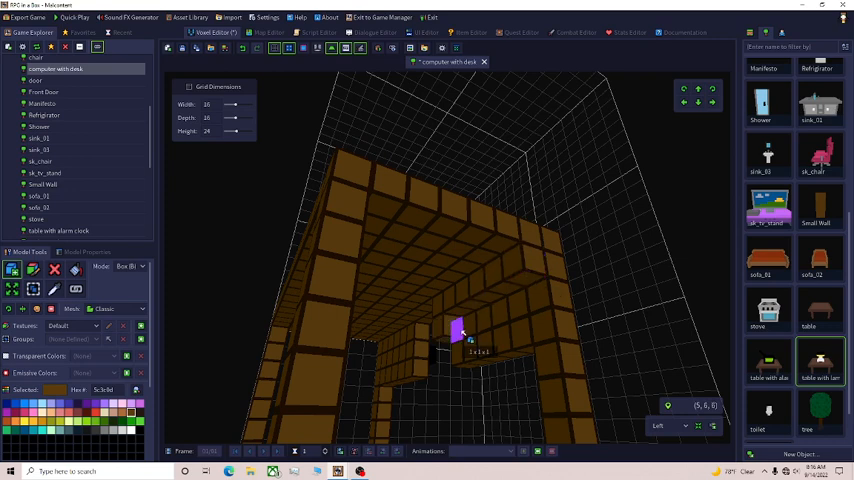
{"action": "left_click_drag", "start_coordinate": [458, 330], "coordinate": [525, 300]}
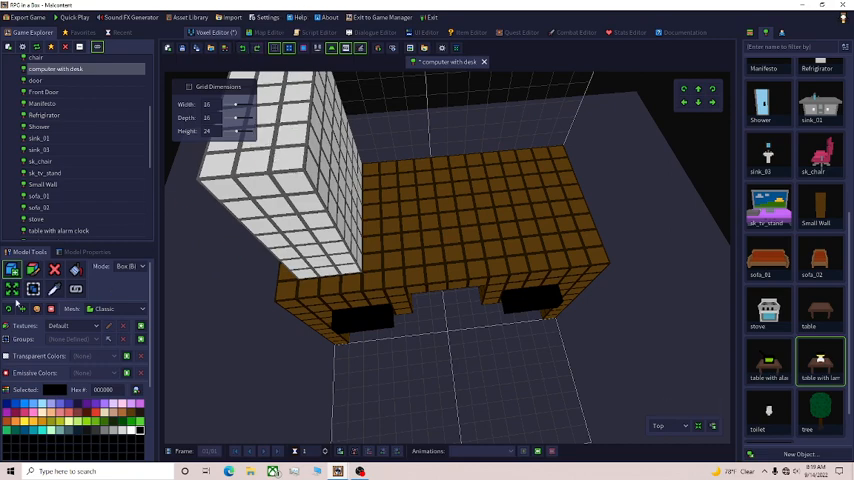
Paint red and black detail voxels on top of the white computer tower.
{"action": "left_click", "coordinate": [255, 165]}
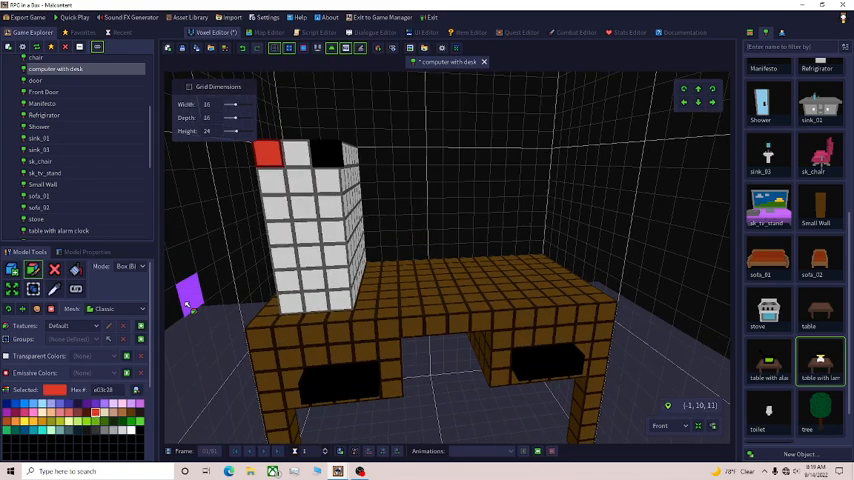
{"action": "mouse_move", "coordinate": [188, 308]}
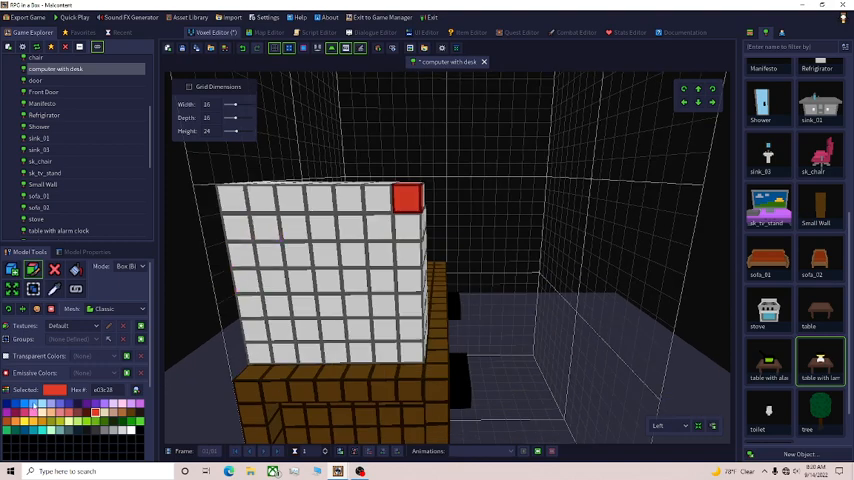
Choose light blue as the paint colour for the computer-with-desk model.
{"action": "left_click", "coordinate": [265, 228]}
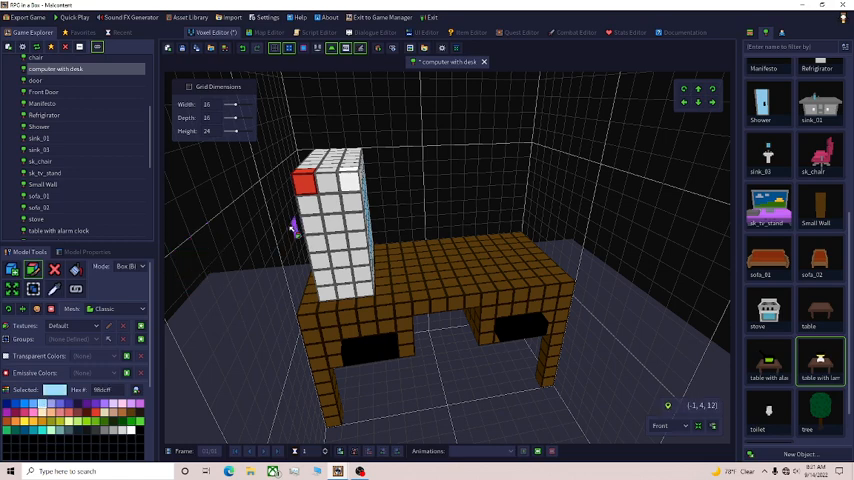
Paint the monitor's front voxels light blue, keeping the white border and red corner.
{"action": "left_click", "coordinate": [314, 207]}
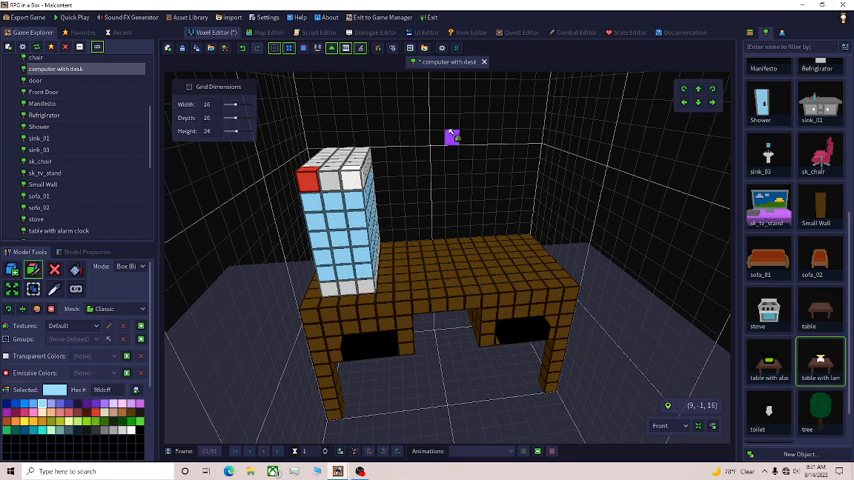
{"action": "mouse_move", "coordinate": [453, 135]}
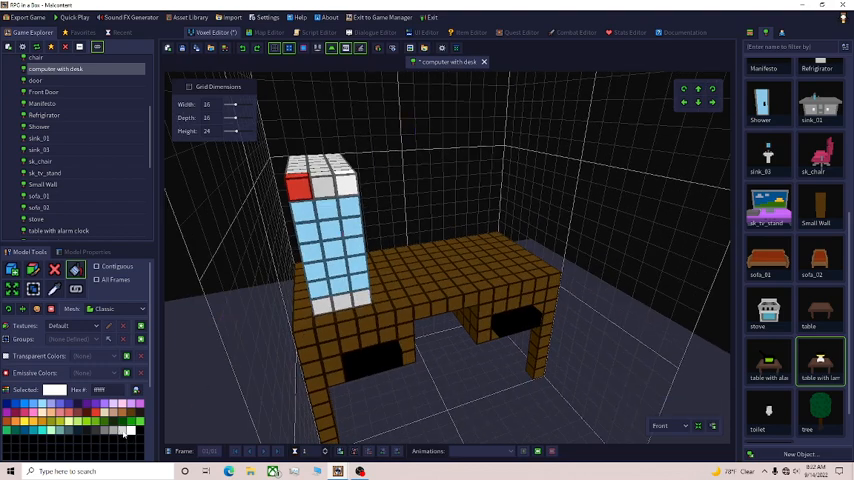
{"action": "left_click", "coordinate": [330, 210]}
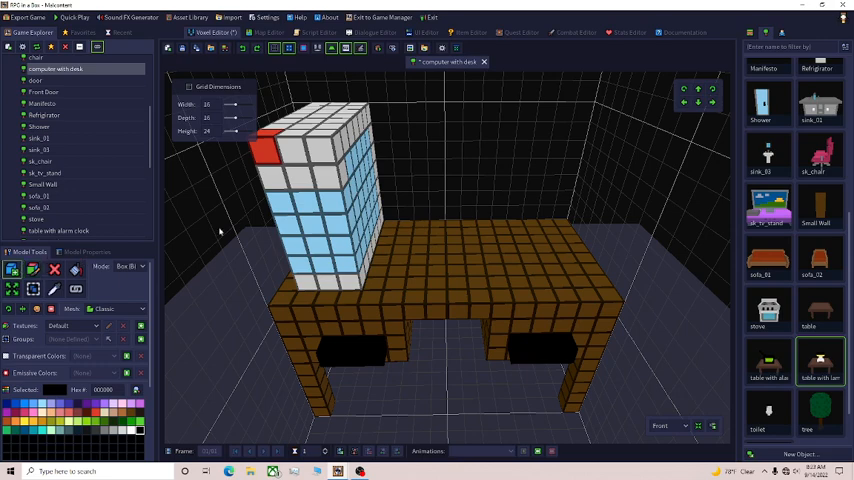
Build a blue monitor screen on a black stand beside the tower.
{"action": "left_click", "coordinate": [453, 245]}
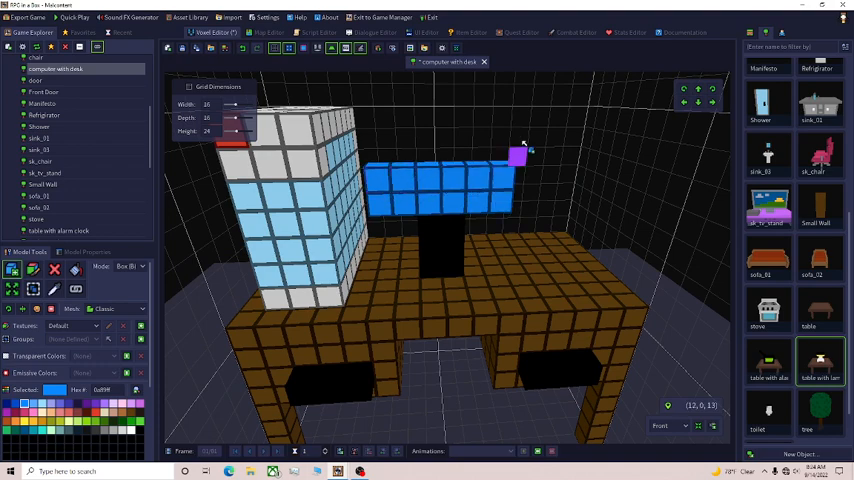
Add black voxels around the blue screen to form a monitor frame.
{"action": "left_click_drag", "start_coordinate": [520, 155], "coordinate": [410, 295]}
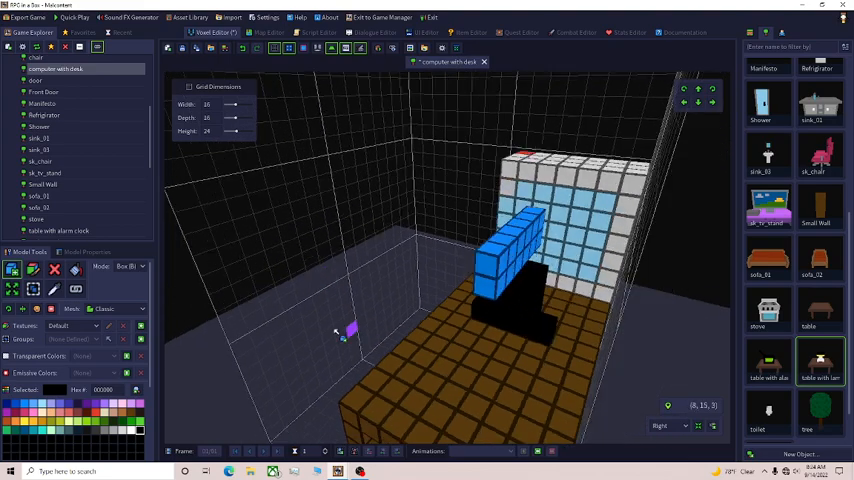
{"action": "left_click_drag", "start_coordinate": [350, 330], "coordinate": [310, 355]}
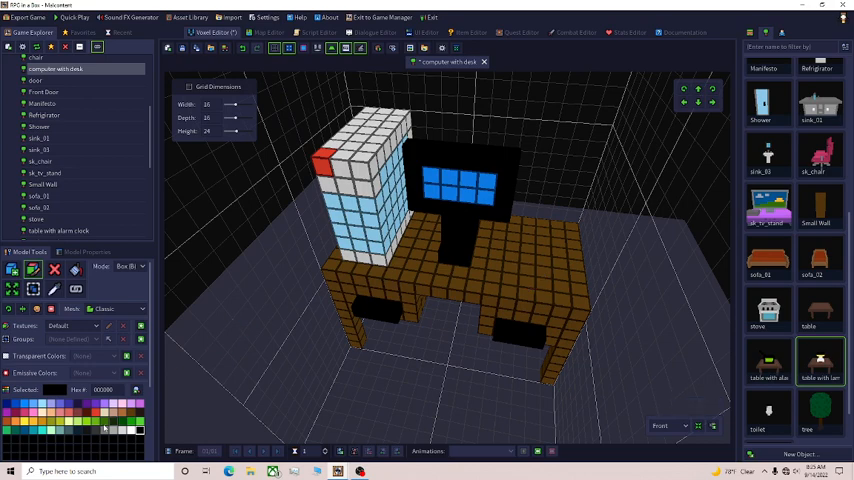
Fill a green rectangular keyboard pad on the desk in front of the monitor.
{"action": "left_click", "coordinate": [97, 414]}
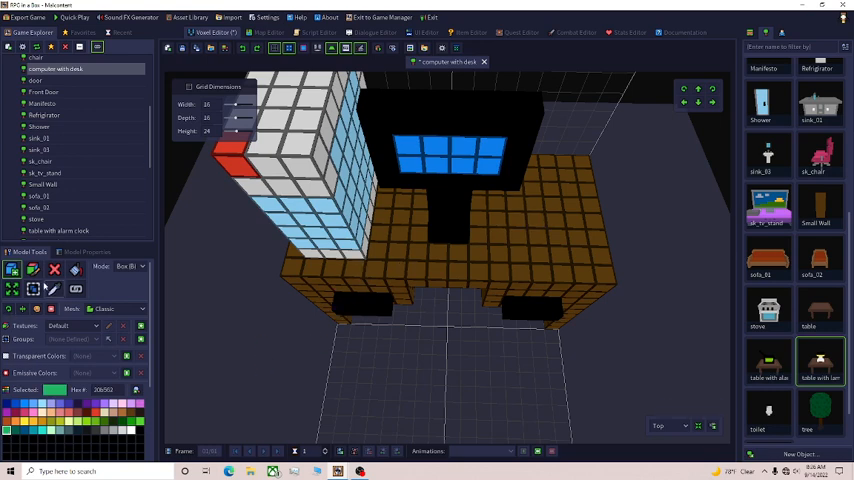
{"action": "left_click", "coordinate": [540, 250]}
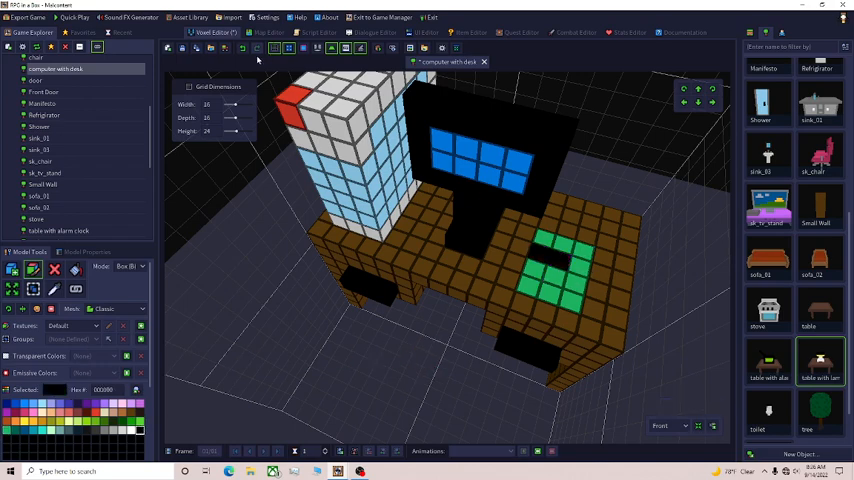
{"action": "left_click", "coordinate": [538, 255]}
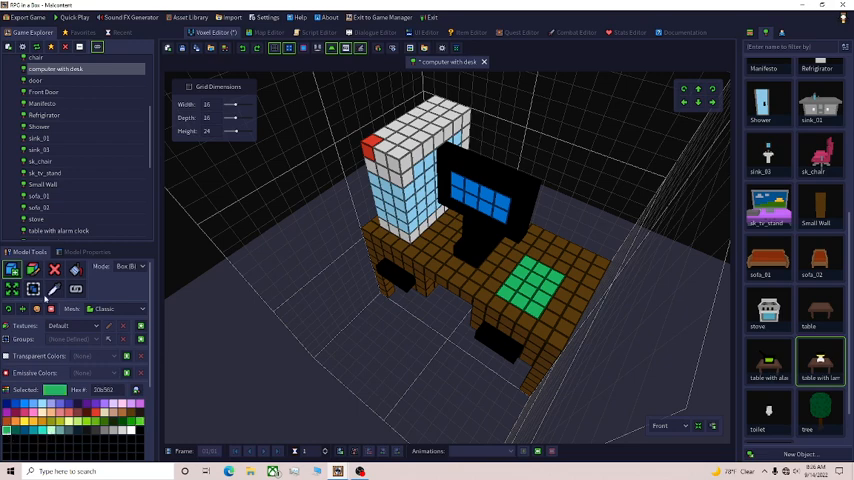
{"action": "left_click", "coordinate": [560, 293]}
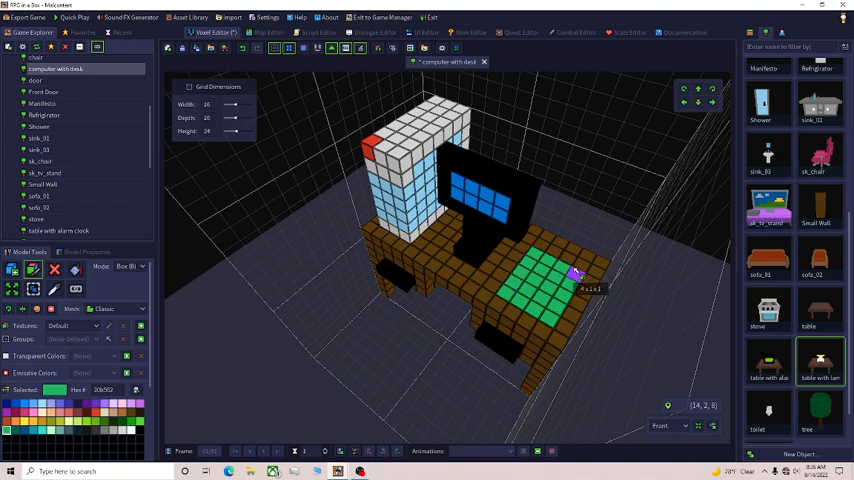
{"action": "mouse_move", "coordinate": [330, 325]}
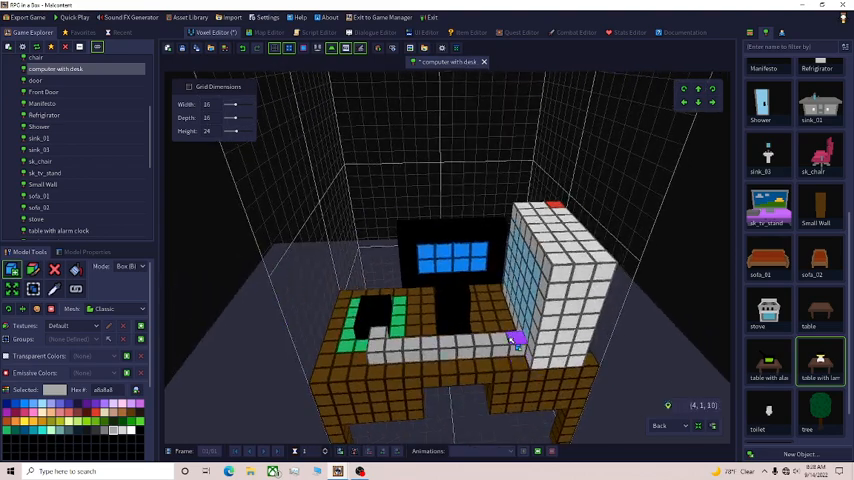
{"action": "mouse_move", "coordinate": [350, 215]}
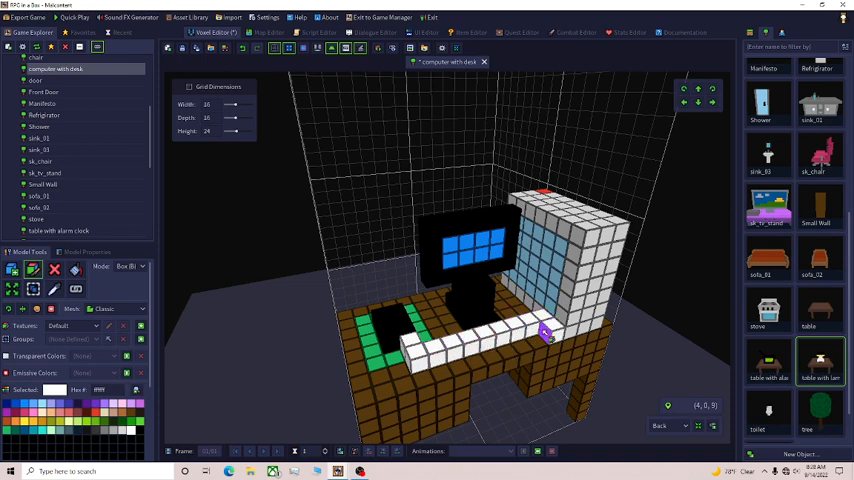
Lay a white voxel strip along the desk's front edge.
{"action": "left_click_drag", "start_coordinate": [545, 335], "coordinate": [240, 250]}
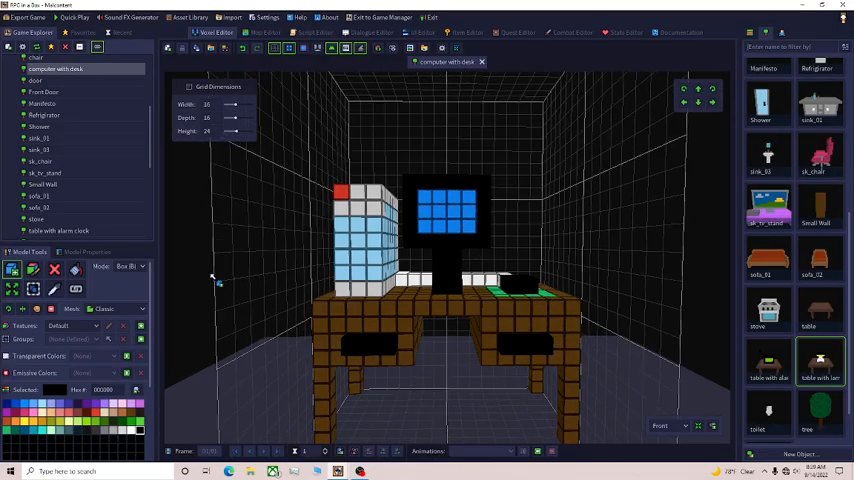
{"action": "left_click", "coordinate": [271, 32]}
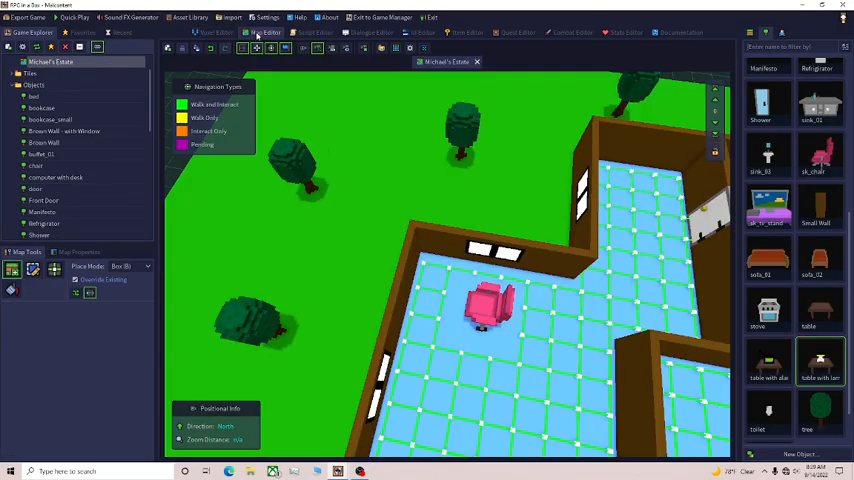
{"action": "scroll", "scroll_direction": "down", "scroll_amount": 3}
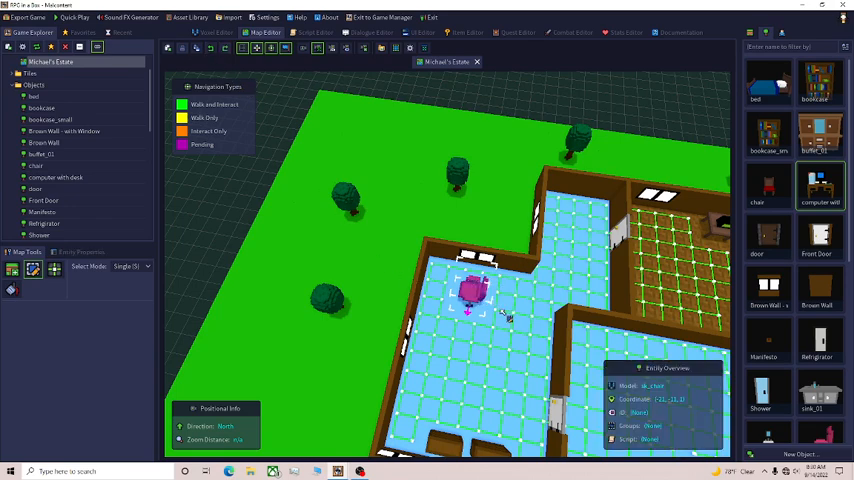
Remove the pink chair from the Michael's Estate room.
{"action": "right_click", "coordinate": [475, 290]}
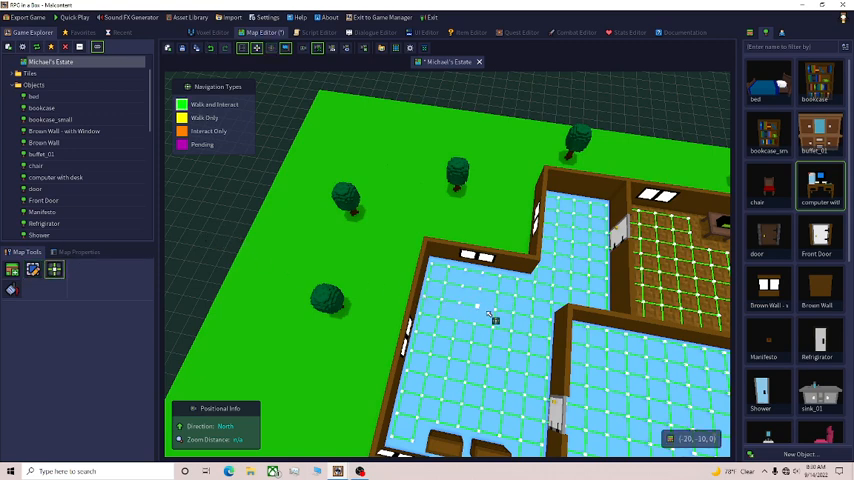
{"action": "mouse_move", "coordinate": [488, 313]}
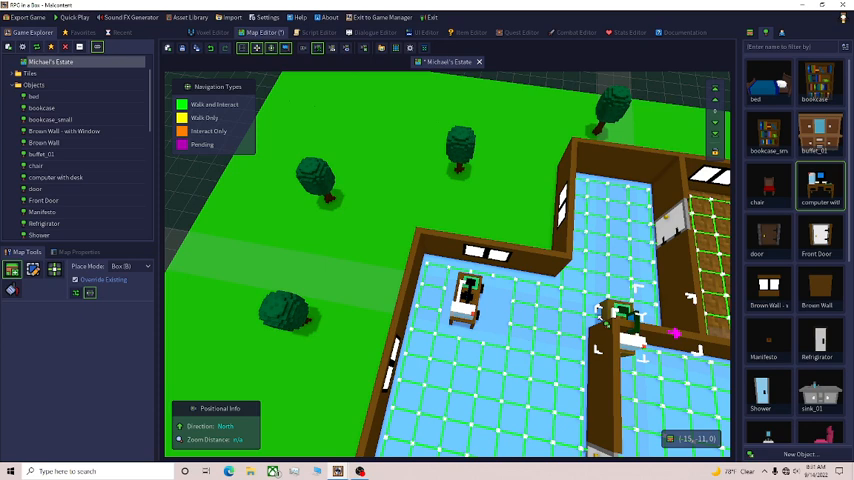
Scroll the asset panel down toward the sk_chair asset.
{"action": "scroll", "scroll_direction": "down", "scroll_amount": 3}
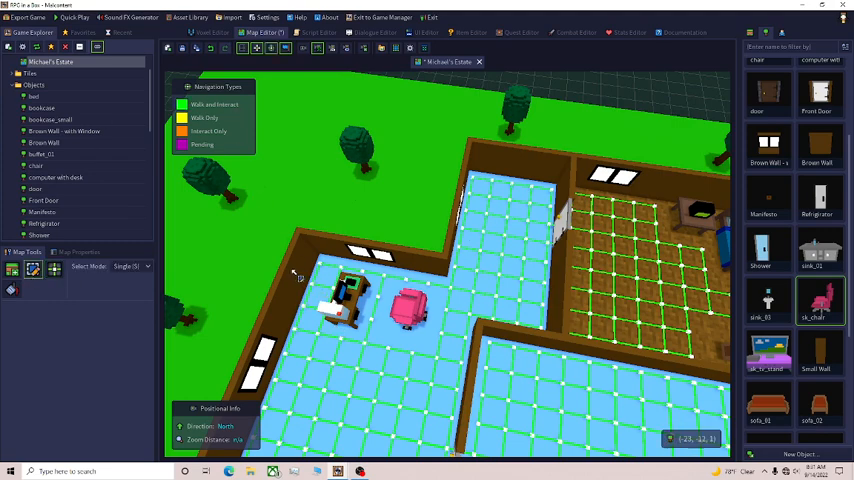
Inspect the wall piece beside the desk with the Select tool.
{"action": "left_click", "coordinate": [295, 270]}
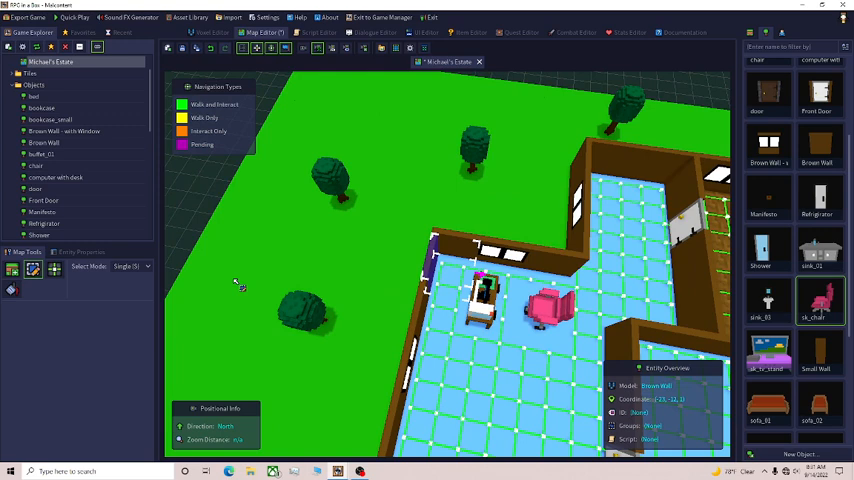
{"action": "mouse_move", "coordinate": [235, 283]}
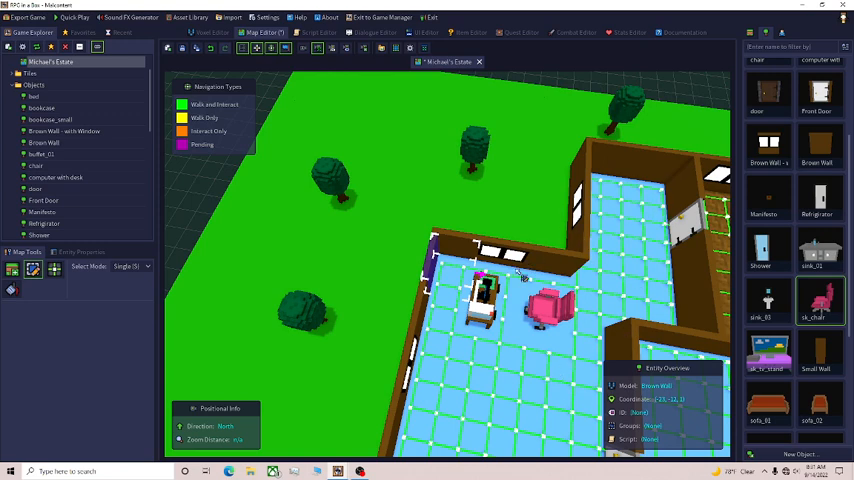
{"action": "mouse_move", "coordinate": [441, 348]}
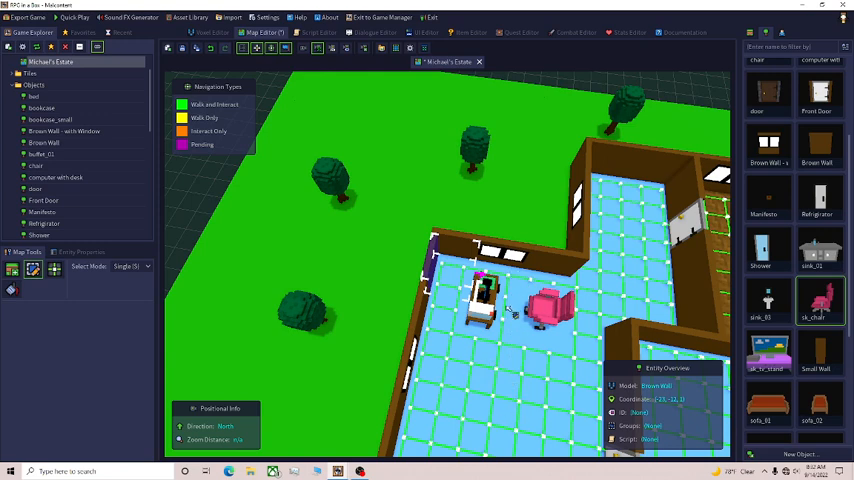
{"action": "mouse_move", "coordinate": [233, 173]}
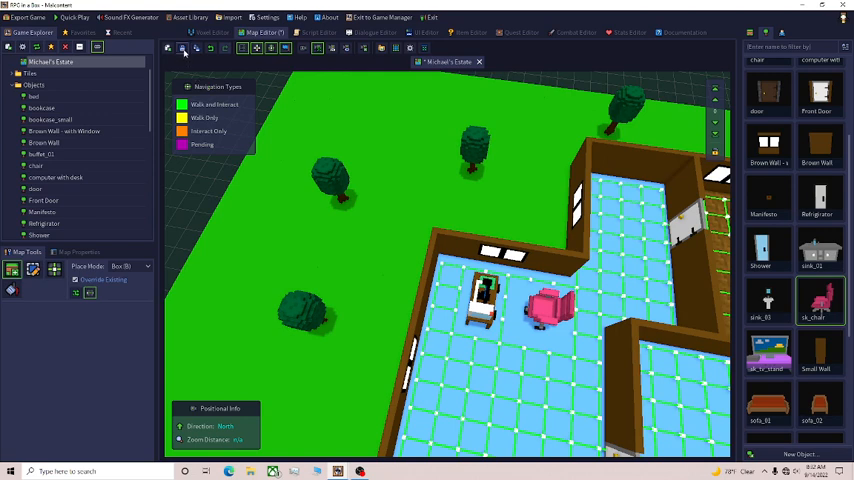
{"action": "mouse_move", "coordinate": [183, 48]}
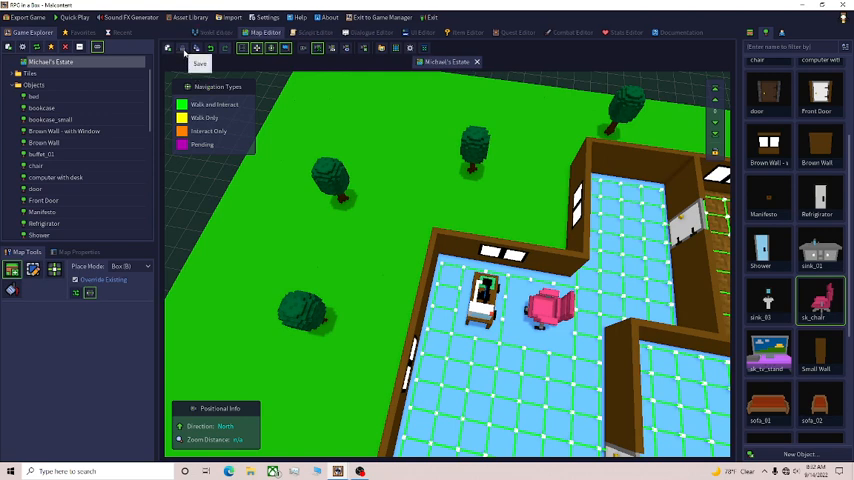